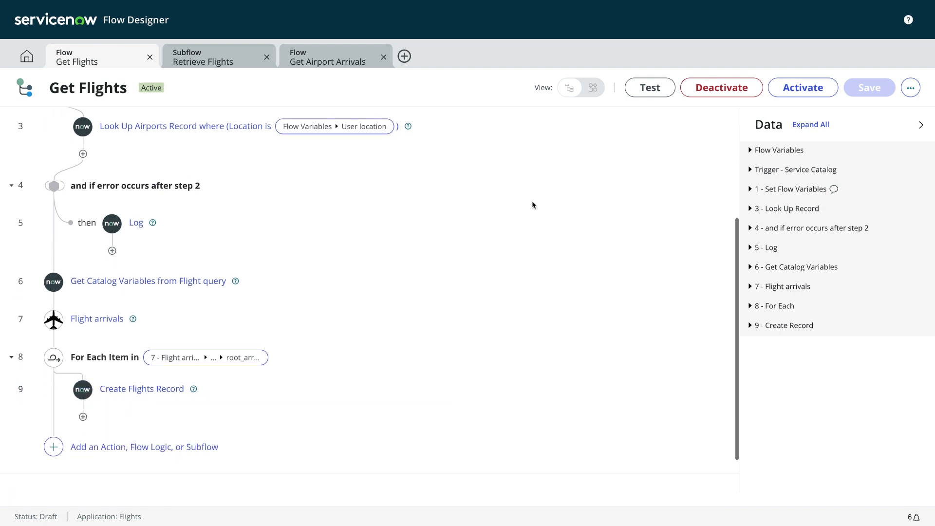
Enable Select multiple on the Get Flights flow so each action shows a checkbox.
scroll("down", 3)
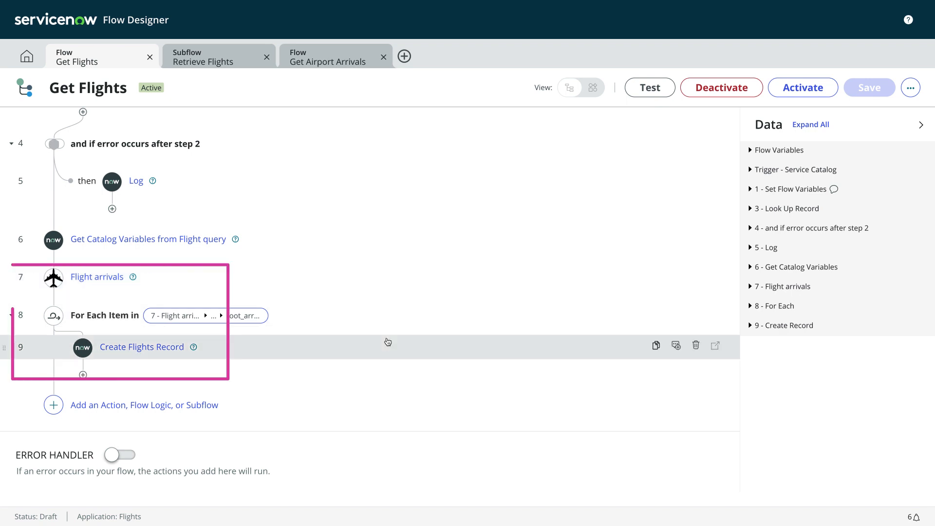
mouse_move(328, 180)
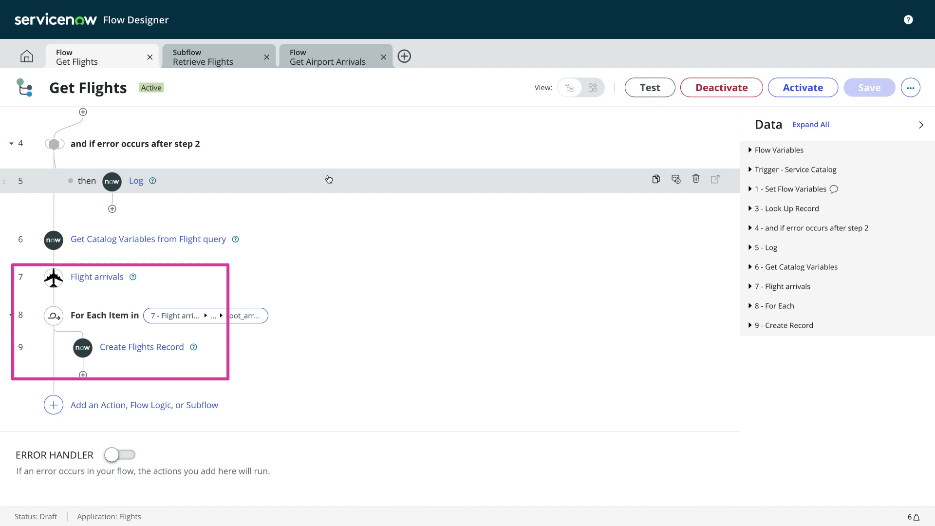
left_click(203, 57)
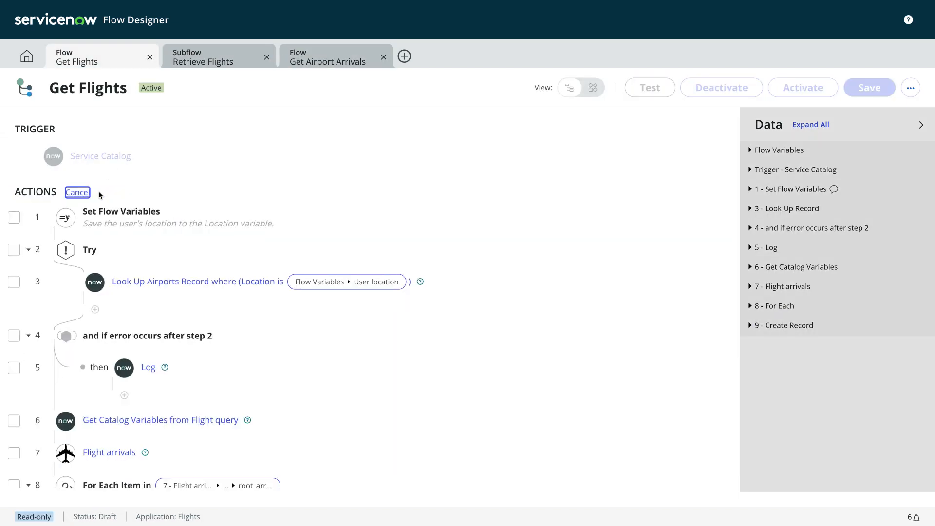
Scroll to bring the Auto Close Resolved Cases flow's step list into view.
scroll("down", 3)
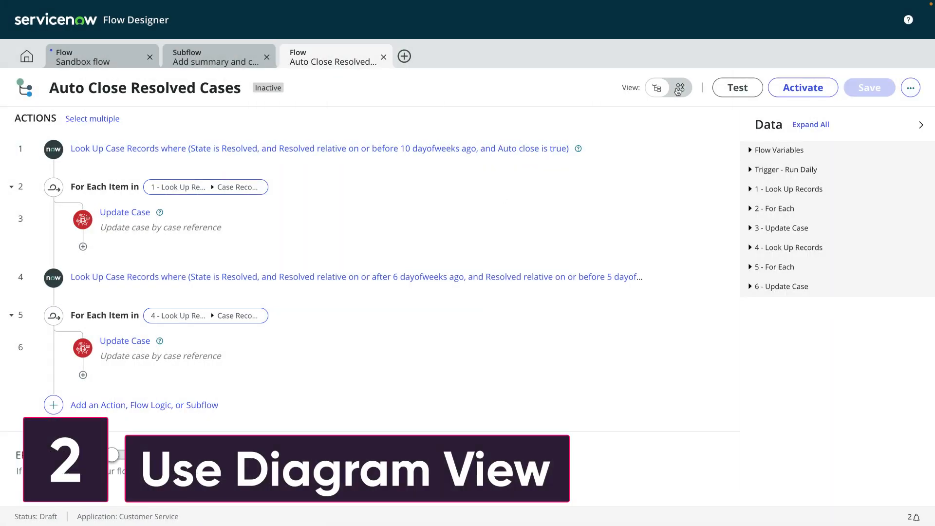
Switch Auto Close Resolved Cases to diagram view and scroll through its trigger, look-ups and loops.
left_click(680, 86)
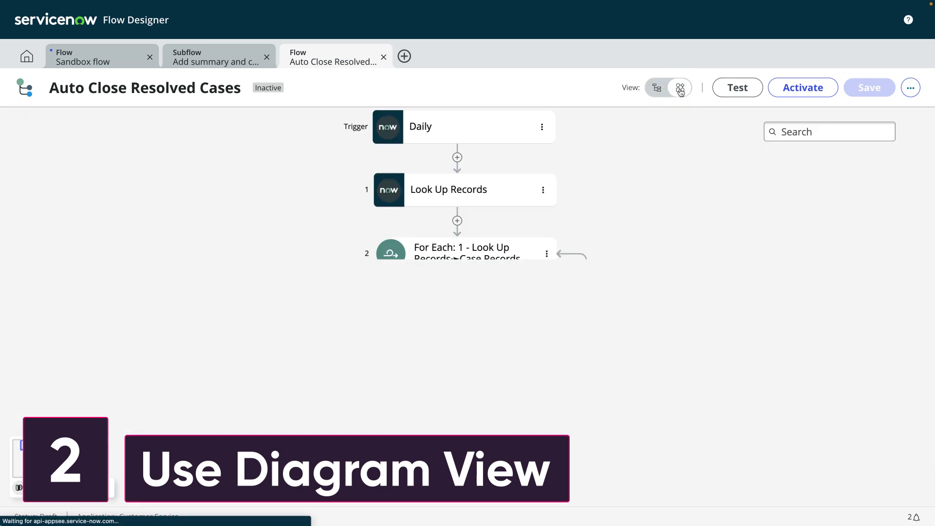
left_click(680, 88)
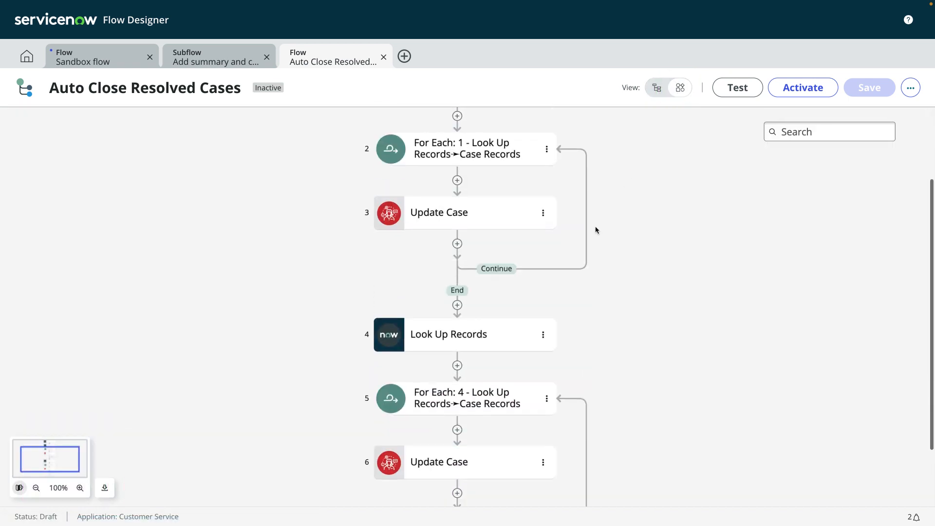
scroll("down", 3)
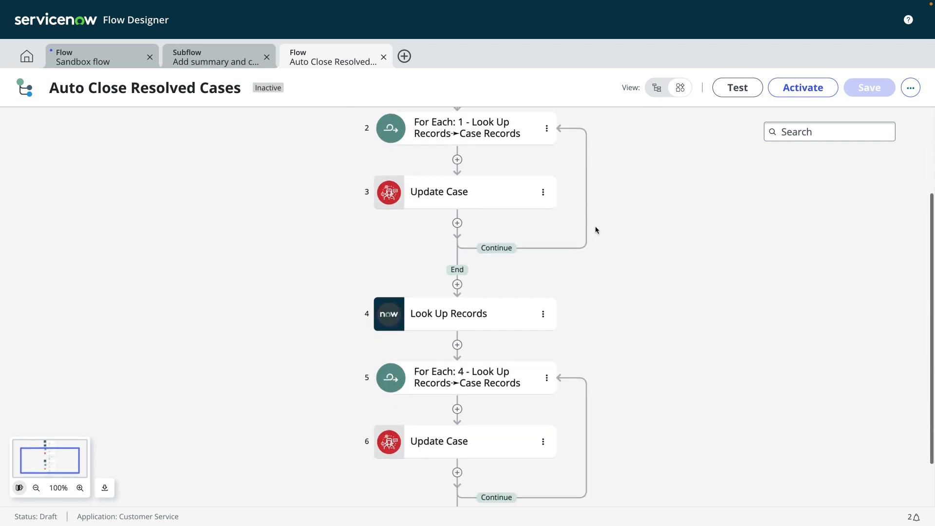
scroll("down", 3)
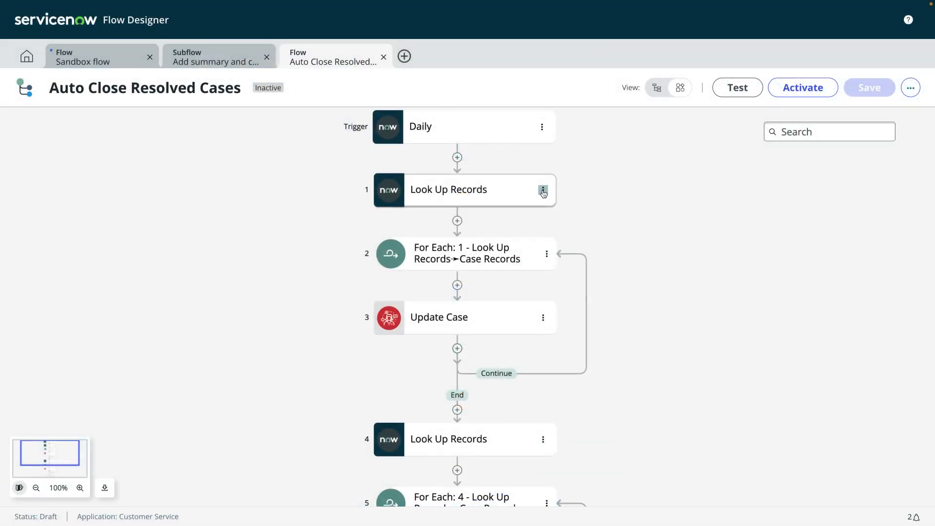
View the first Look Up Records step's Action Properties, then move to the Sandbox flow.
left_click(541, 190)
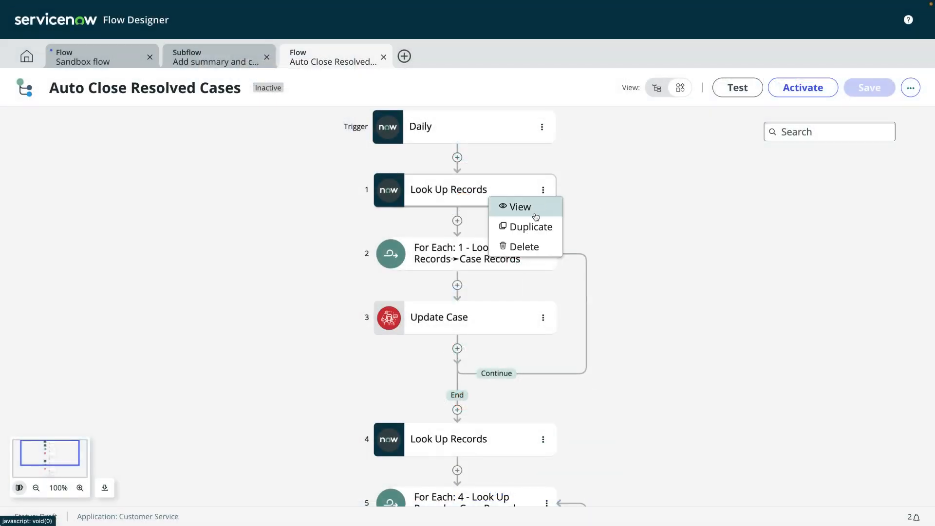
left_click(519, 206)
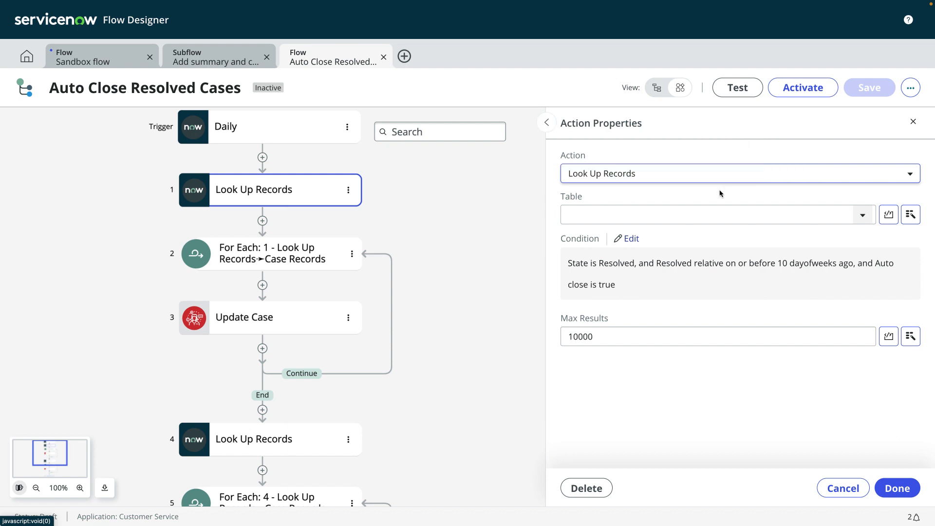
mouse_move(637, 235)
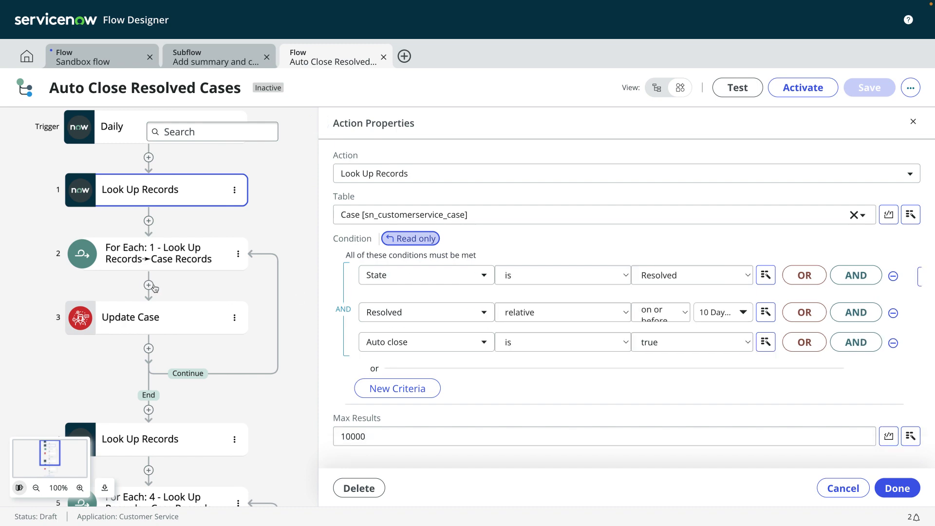
left_click(148, 285)
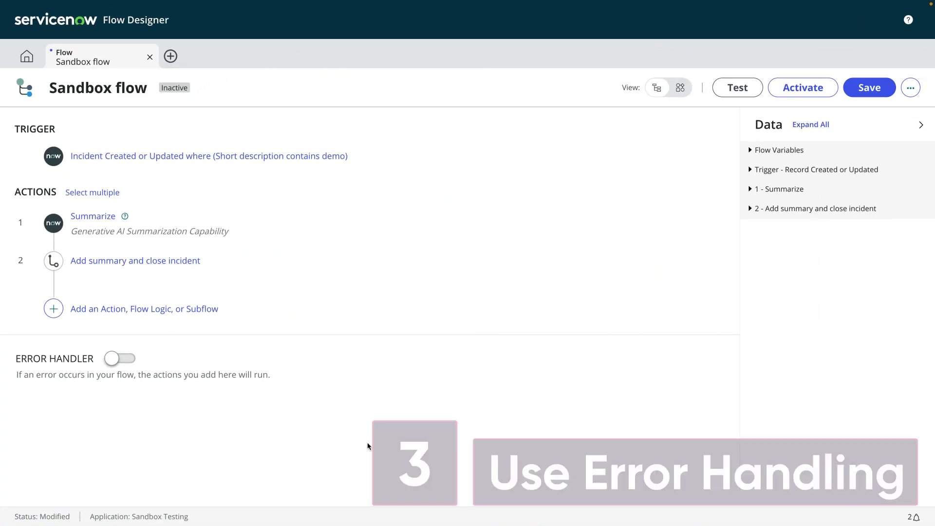
Turn on the error handler and add a Log action with message 'Flow failed'.
left_click(118, 358)
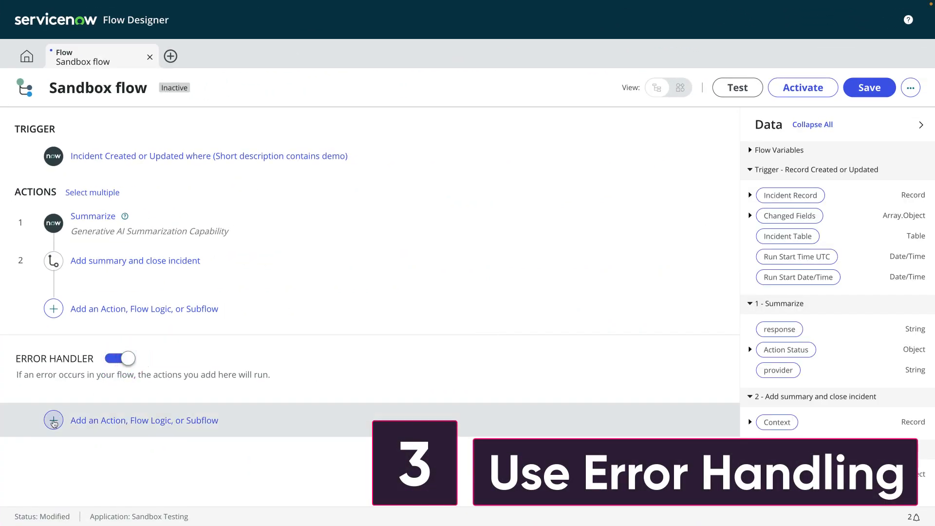
left_click(53, 419)
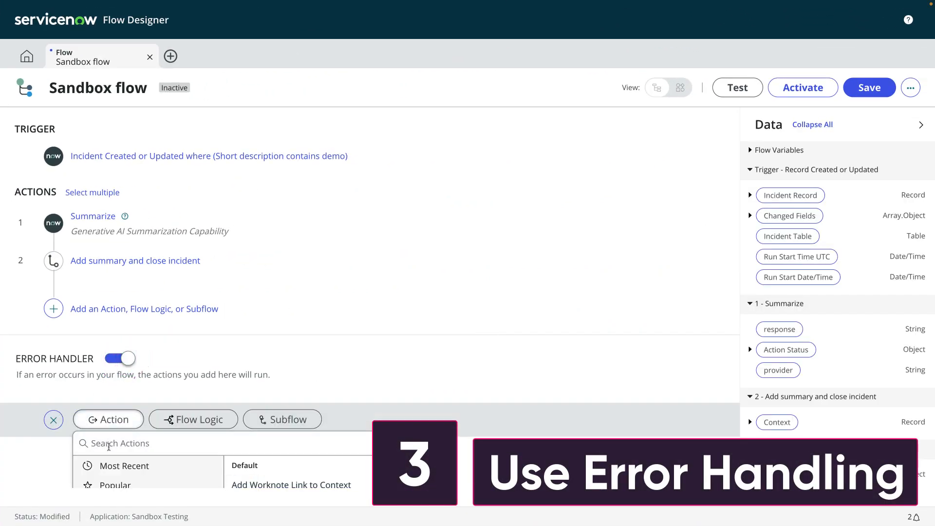
type("log")
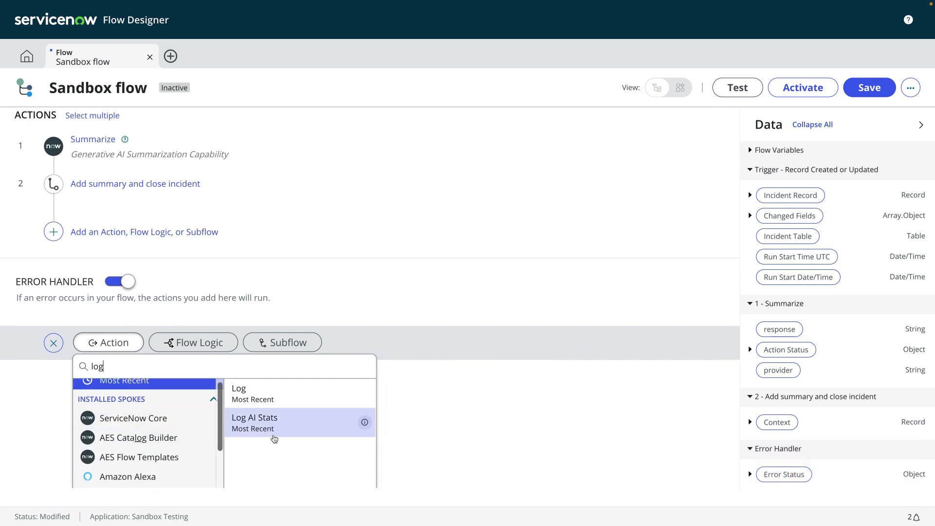
left_click(238, 388)
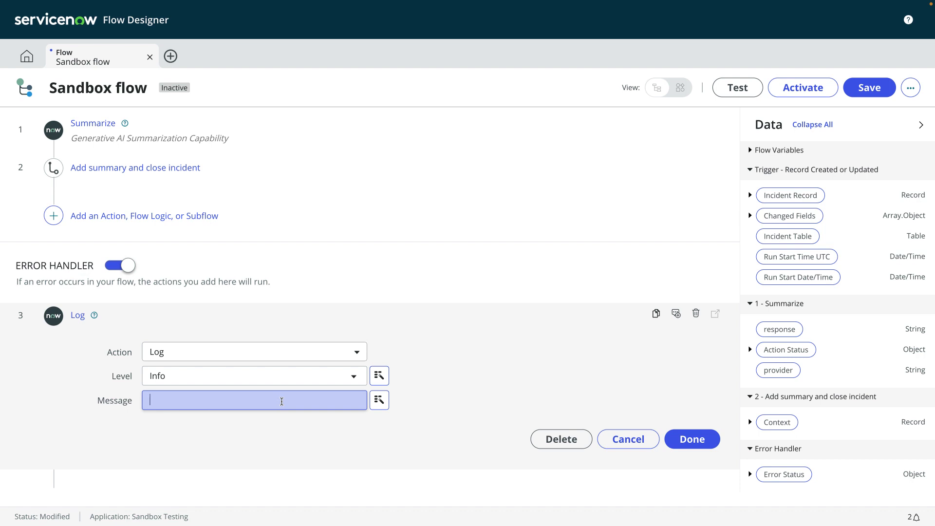
type("Flow failed")
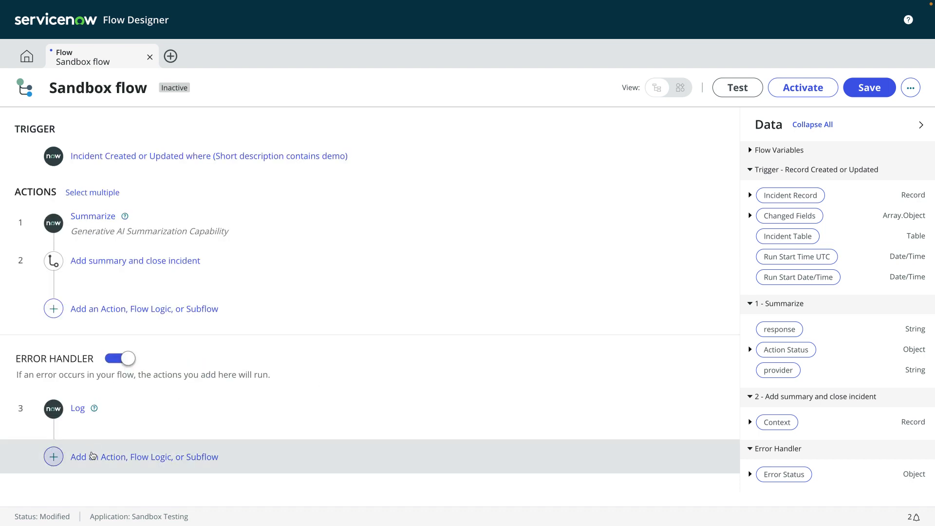
Add a Send Notification action as the error handler's second step.
left_click(52, 456)
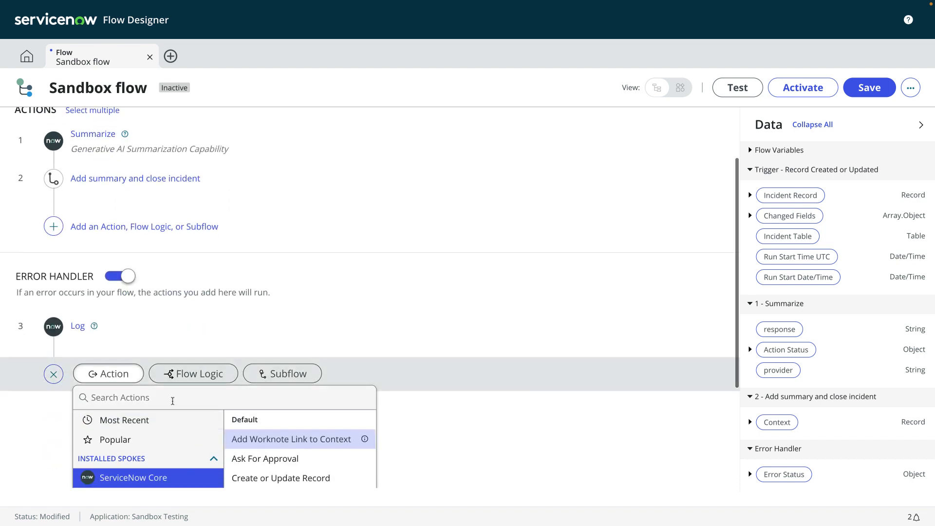
type("send notif")
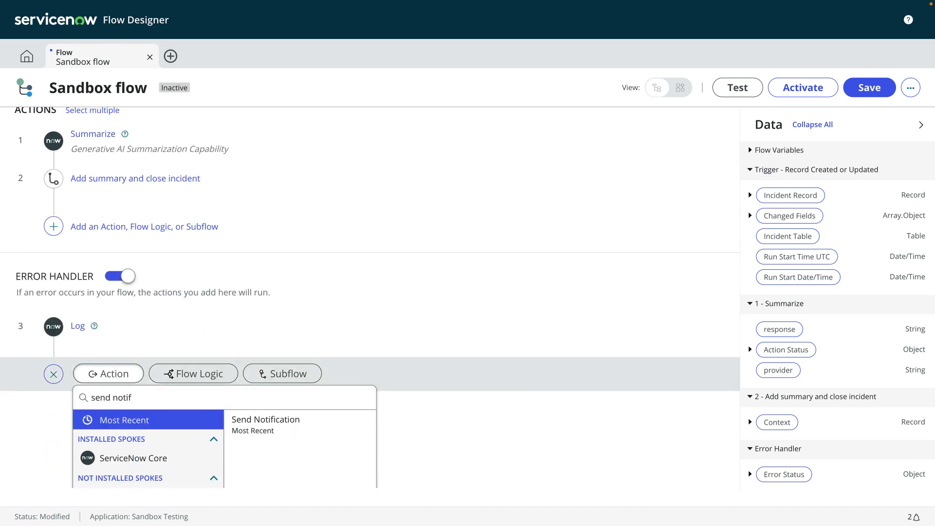
left_click(266, 419)
type("email")
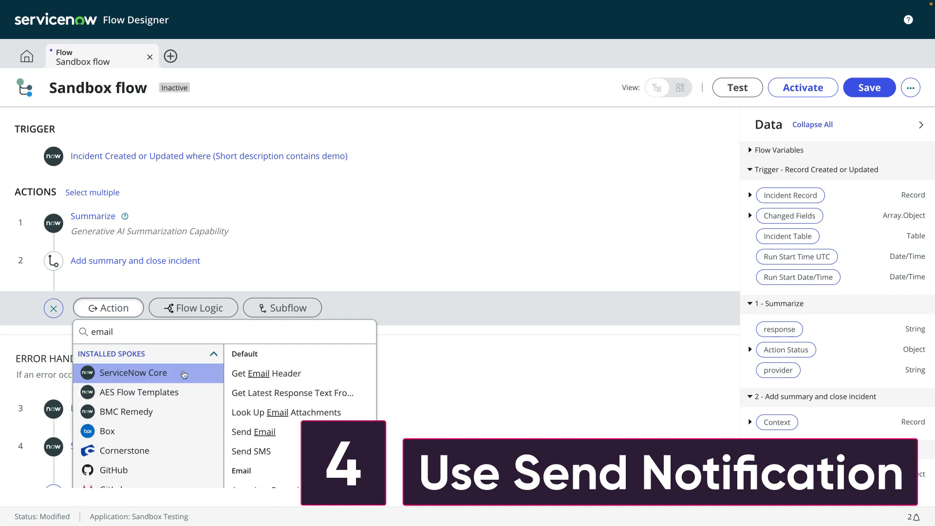
Add a Send Notification action to the main flow with Record set to the trigger's incident record.
left_click(253, 431)
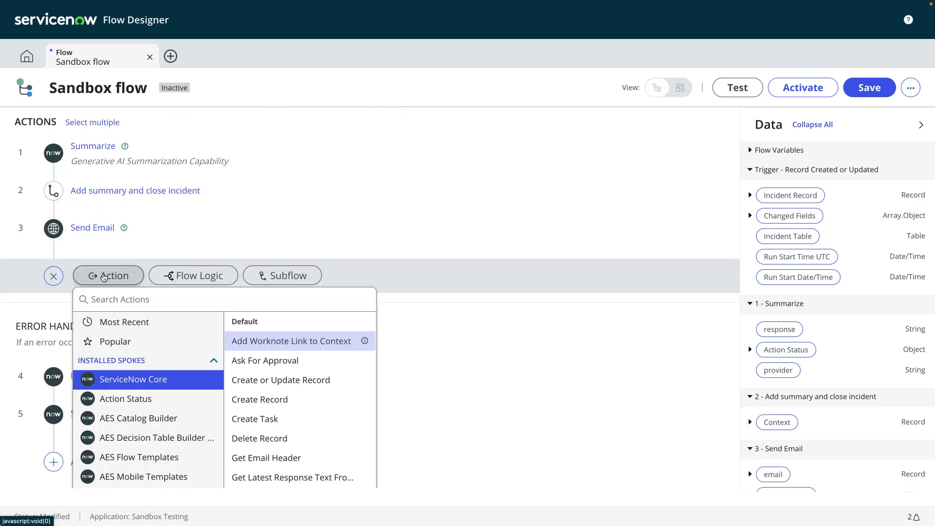
type("notification")
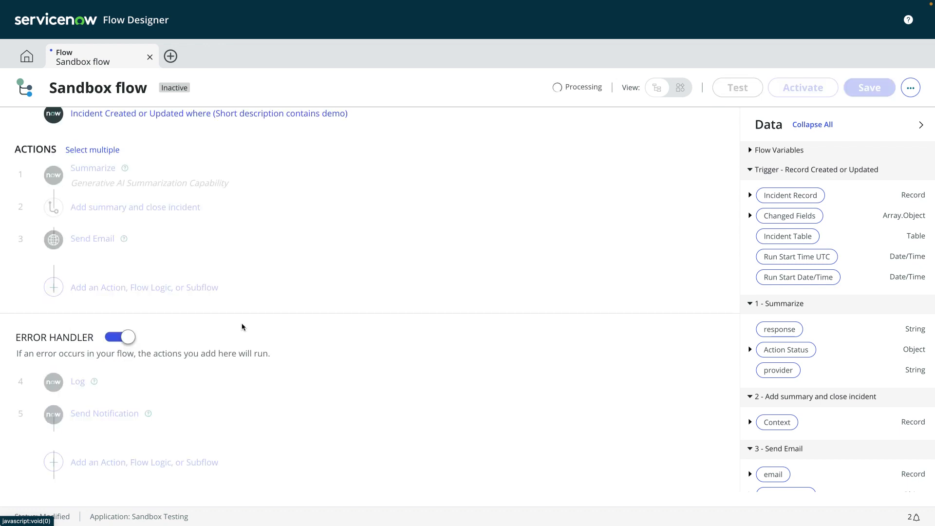
left_click(104, 413)
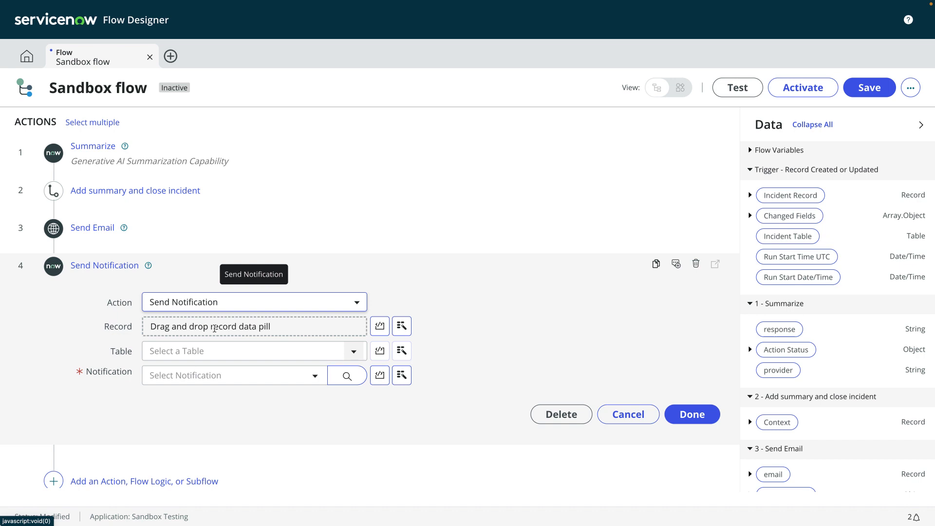
left_click_drag(789, 195, 289, 326)
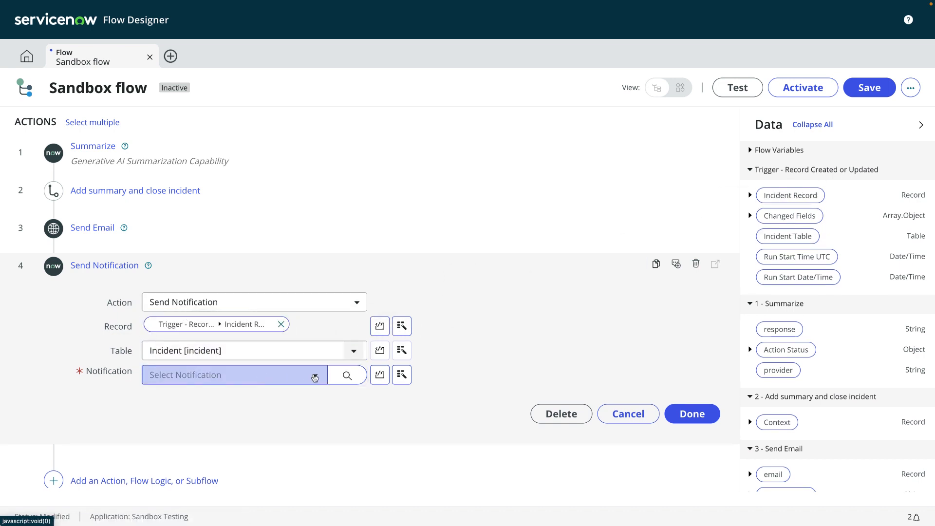
left_click(233, 374)
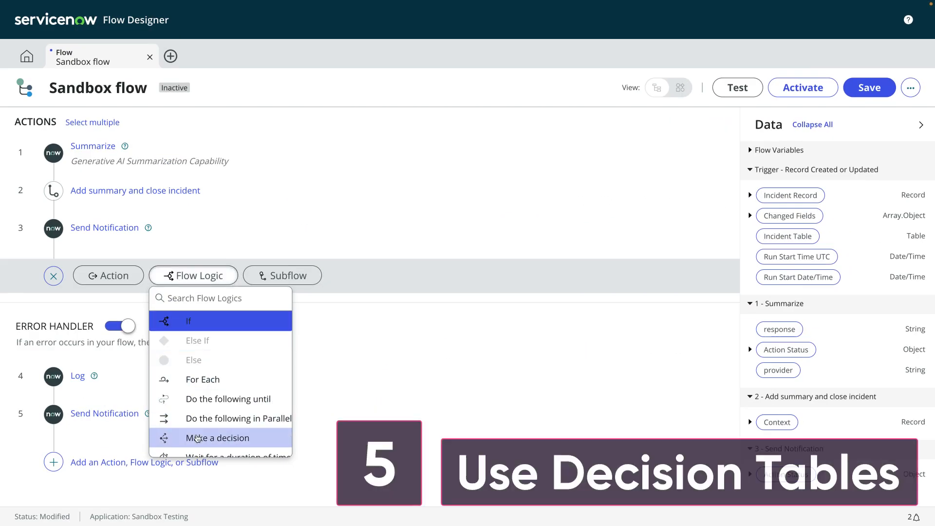
Add a Make a decision flow-logic step and start creating a new decision table for it.
left_click(217, 438)
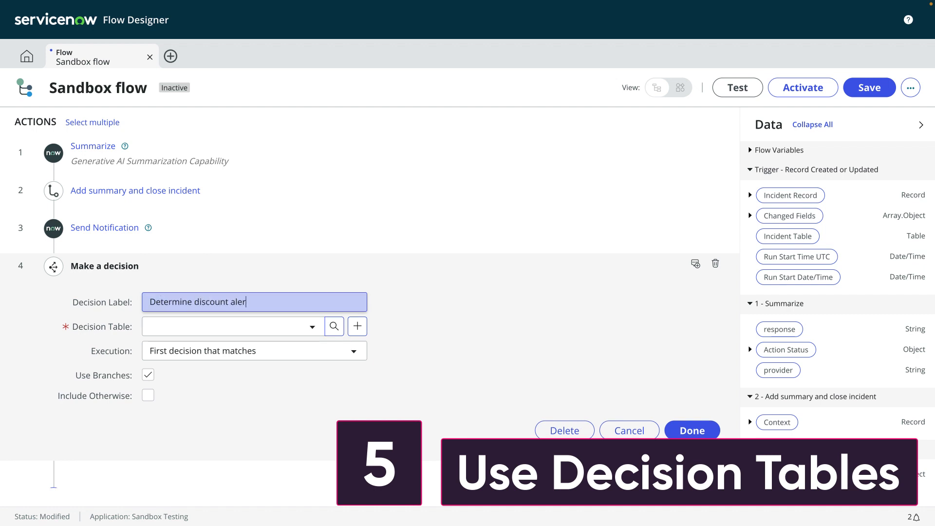
left_click(356, 327)
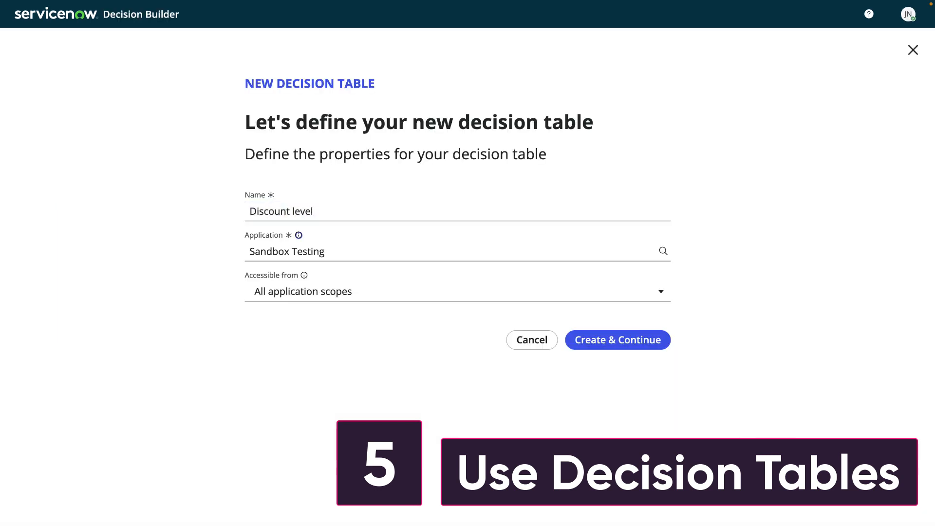
Define the Discount level table's Item input as String and add an Item condition column.
type("stri")
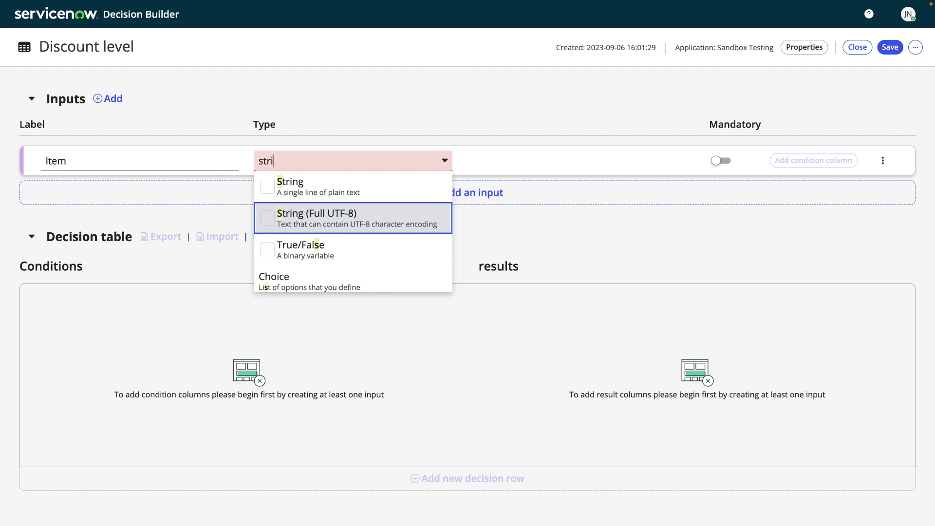
left_click(291, 182)
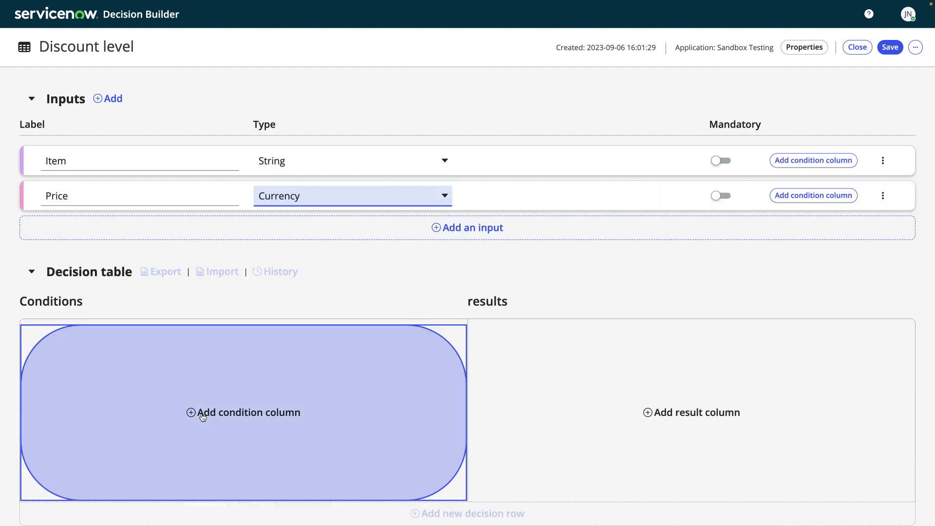
left_click(248, 412)
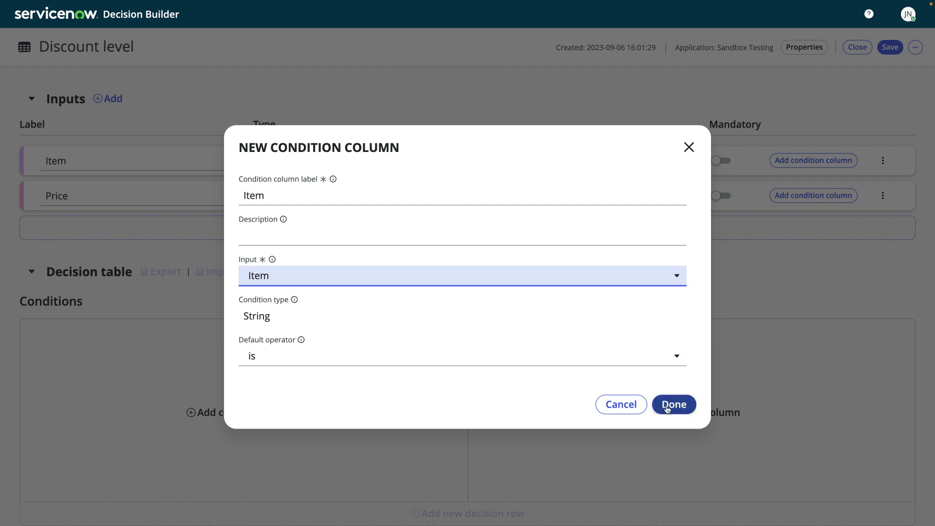
left_click(673, 404)
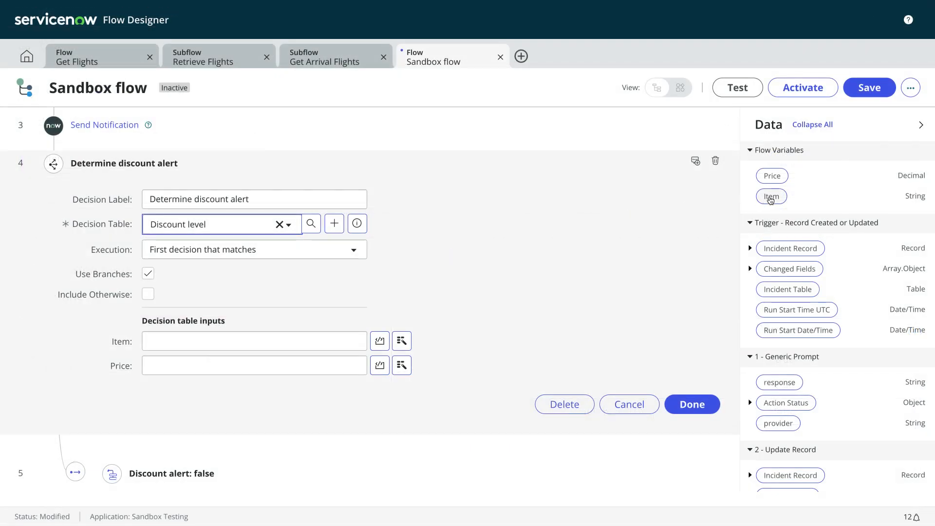
Map the Item and Price flow variables into the decision table's Item and Price inputs.
left_click_drag(771, 197, 333, 339)
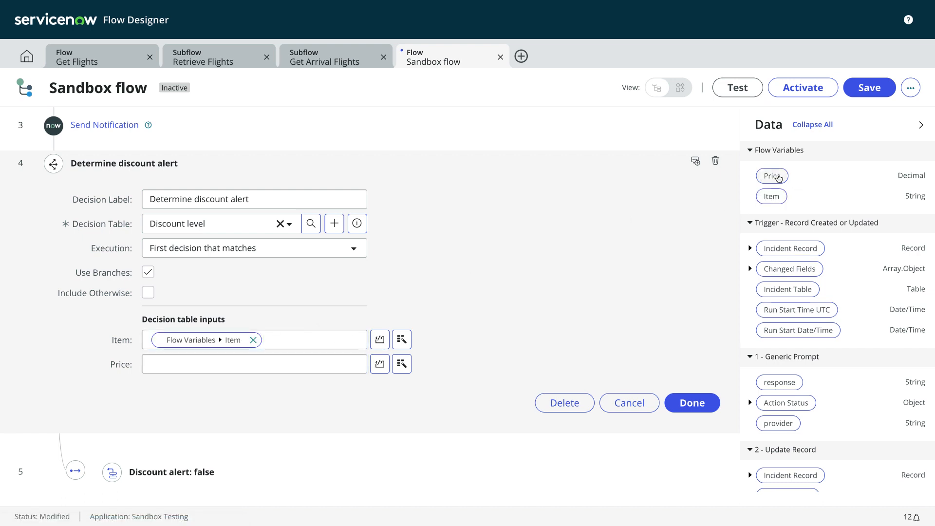
left_click_drag(771, 176, 294, 363)
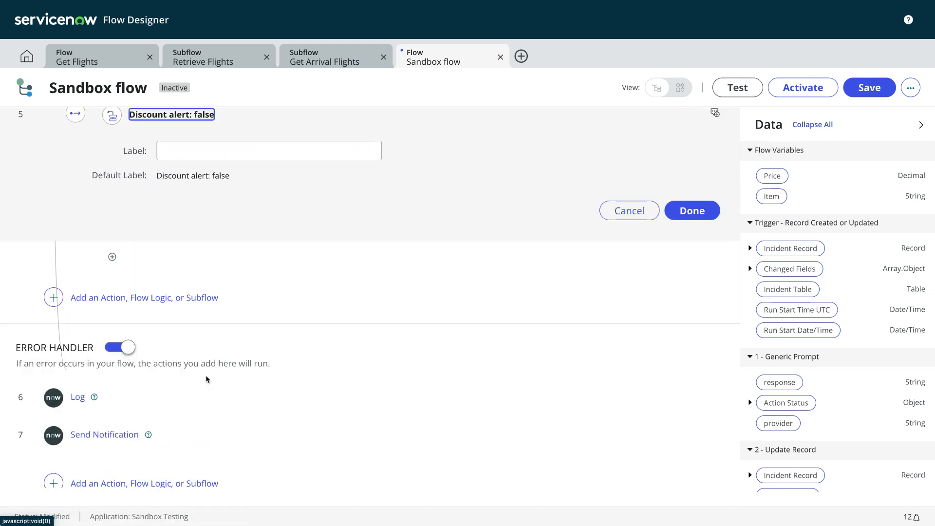
left_click(268, 150)
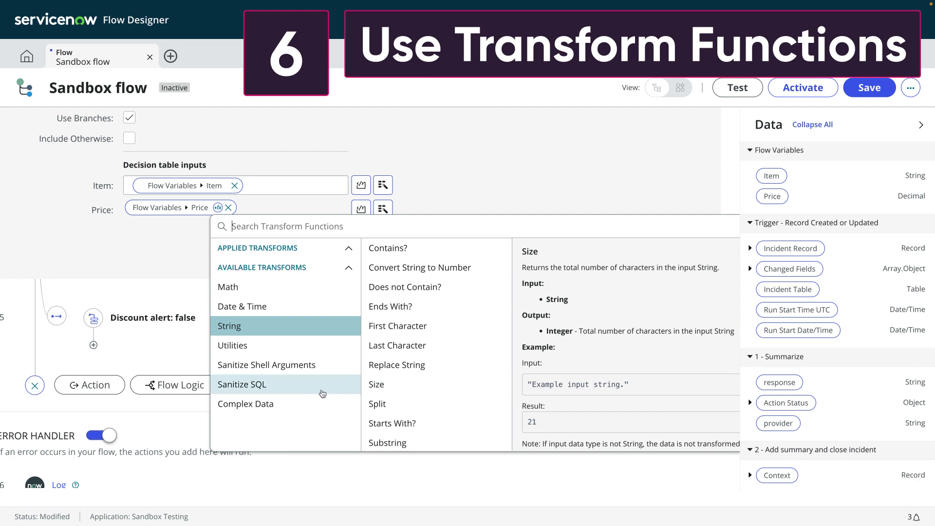
Round the Price input to 2 digits and convert the Item input to lower case via transforms.
left_click(228, 286)
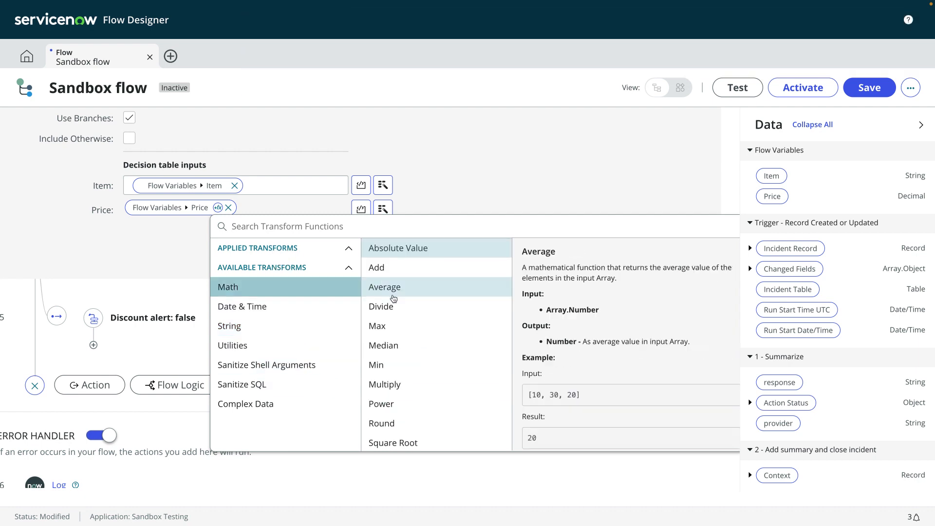
left_click(381, 423)
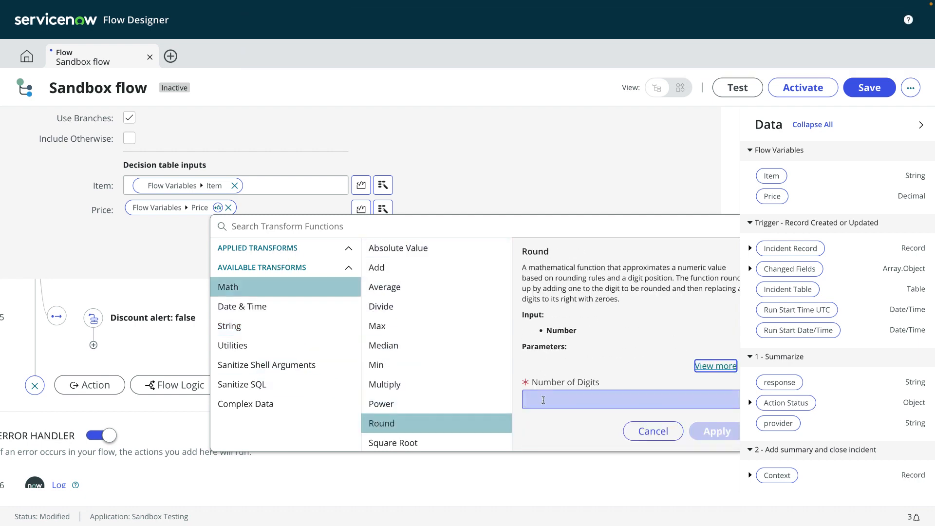
type("2")
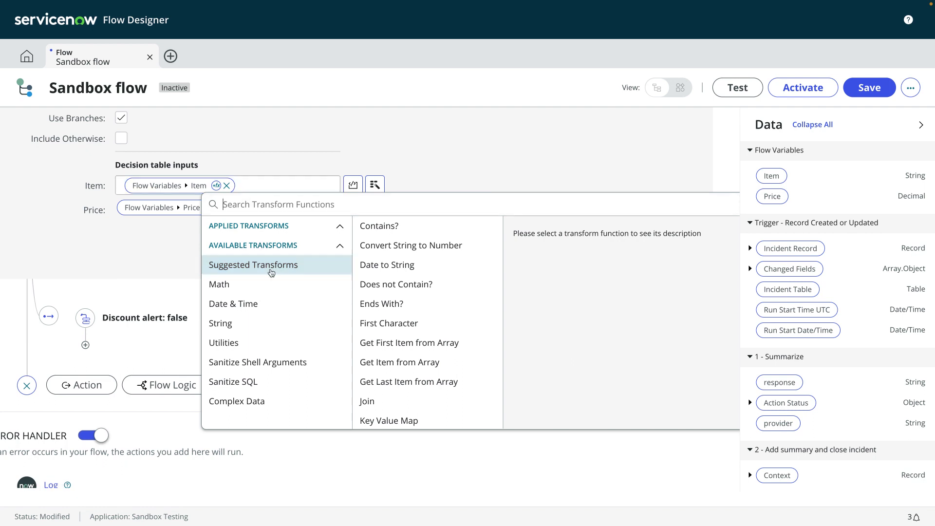
left_click(220, 322)
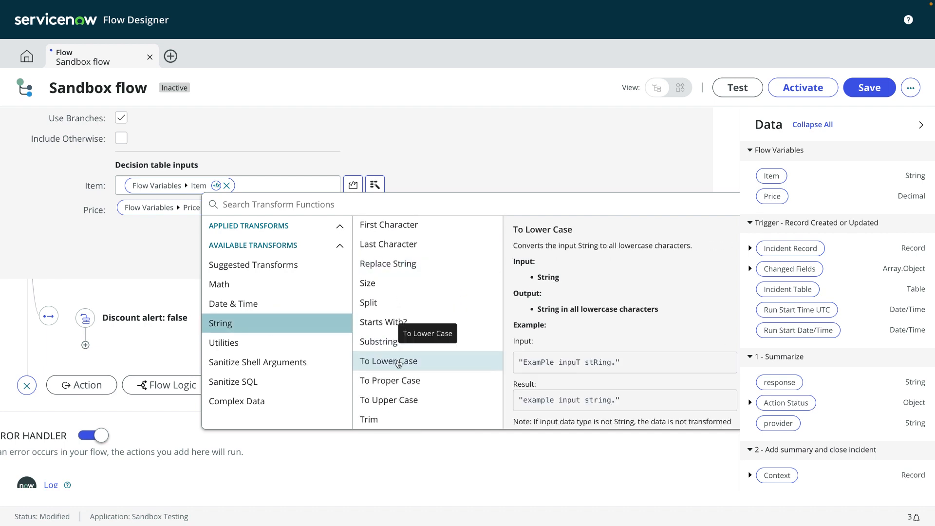
left_click(388, 360)
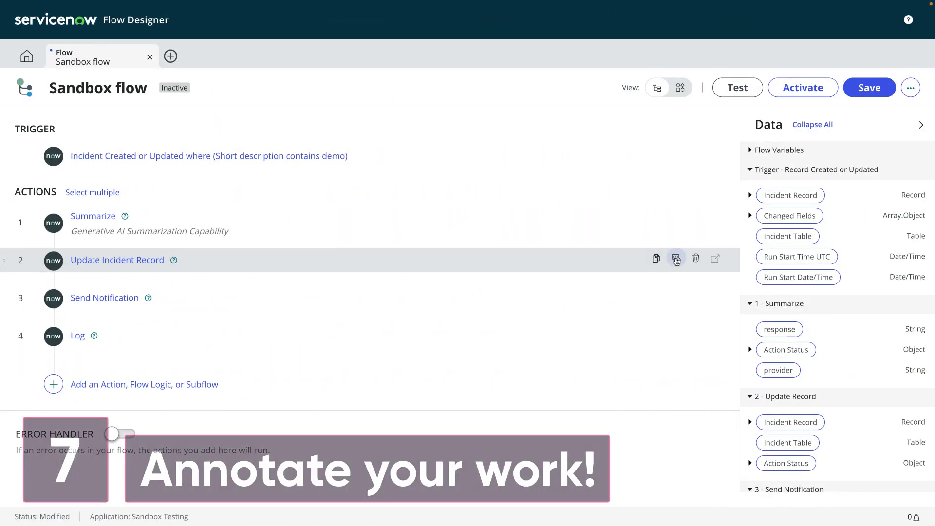
Annotate steps: 'Close the incident', 'Notify the caller', 'Output a confirmation message to the log'.
type("Close the incident")
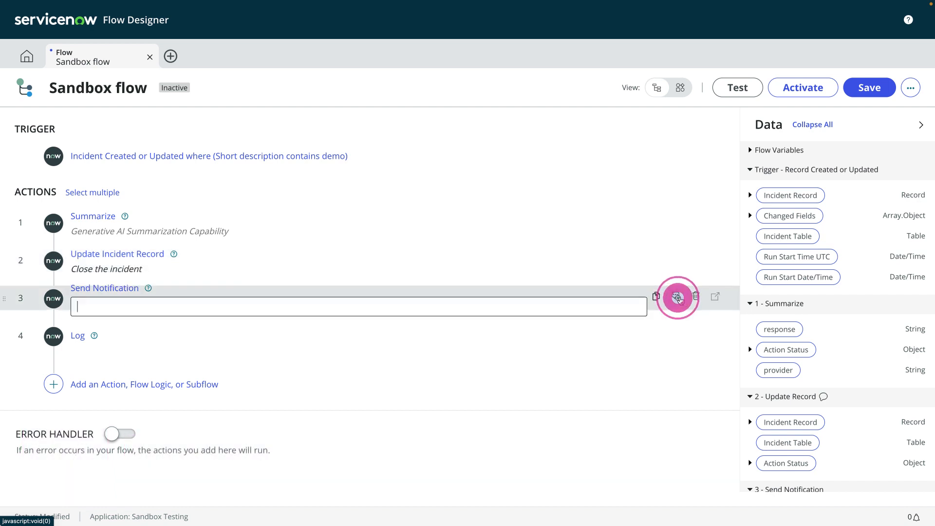
type("Notify")
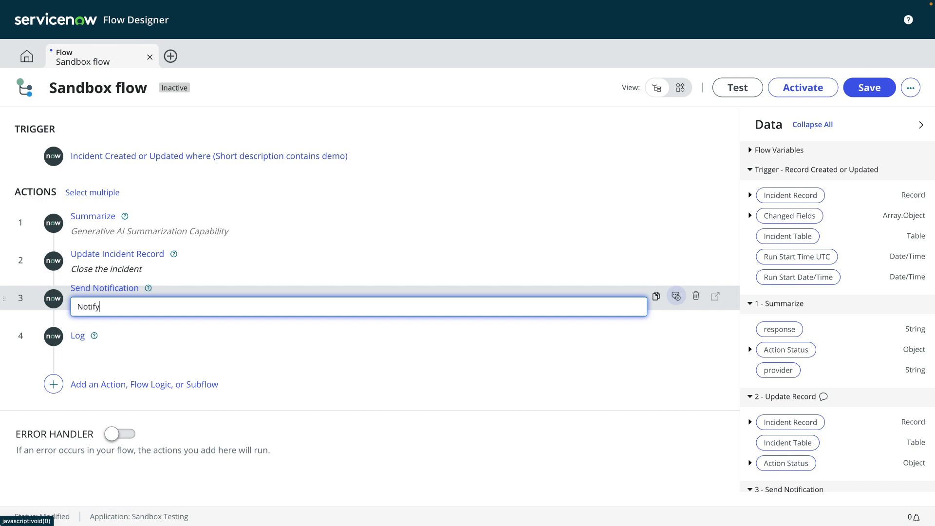
type("the caller")
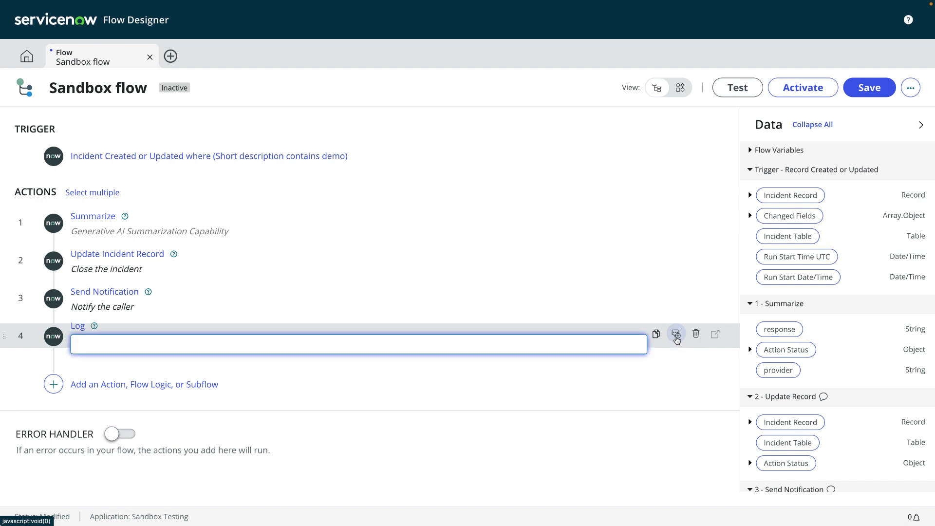
type("Output a")
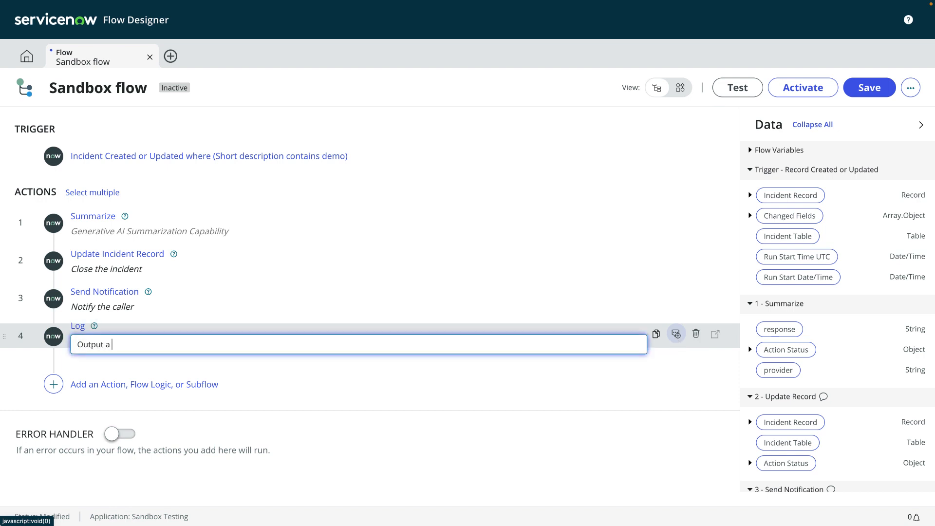
type("confirmation")
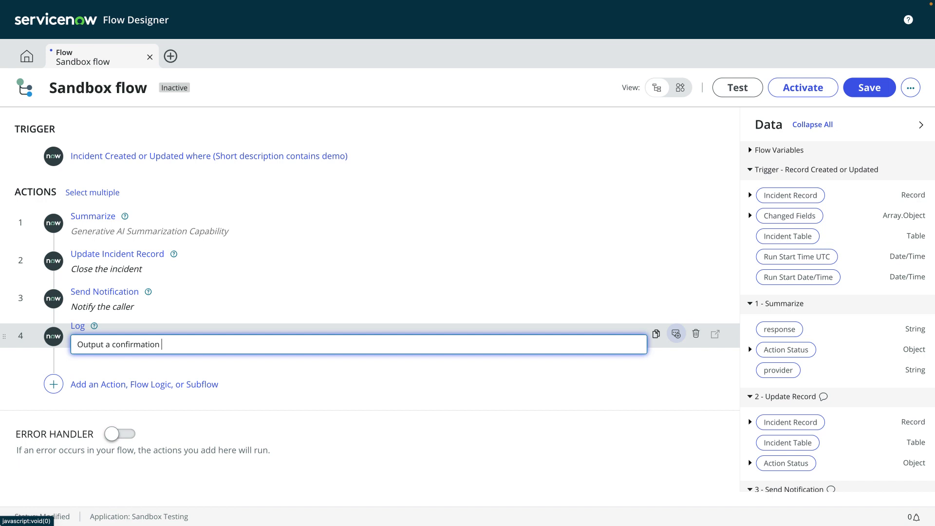
type("message to the")
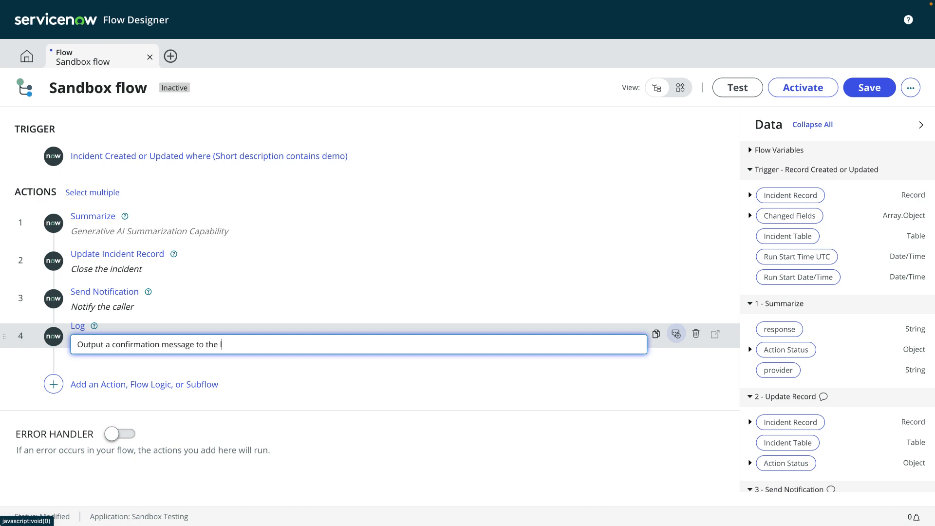
type("log")
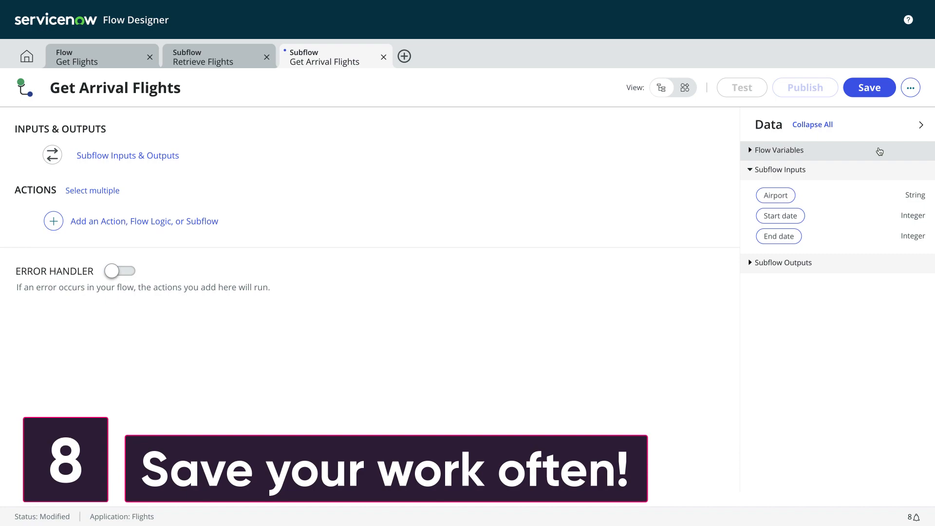
Save the Get Arrival Flights subflow before returning to the Sandbox flow.
left_click(867, 87)
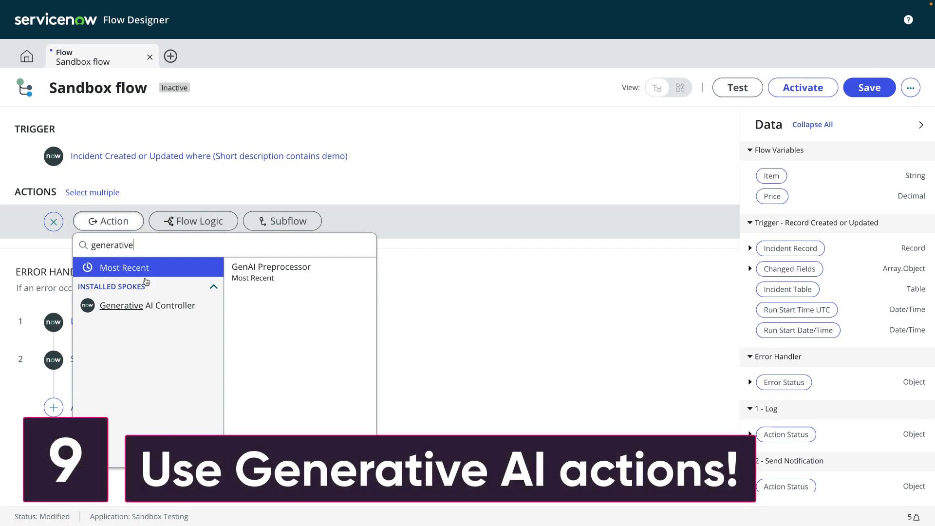
Add Generic Prompt from the Generative AI Controller spoke as the flow's first action.
left_click(147, 305)
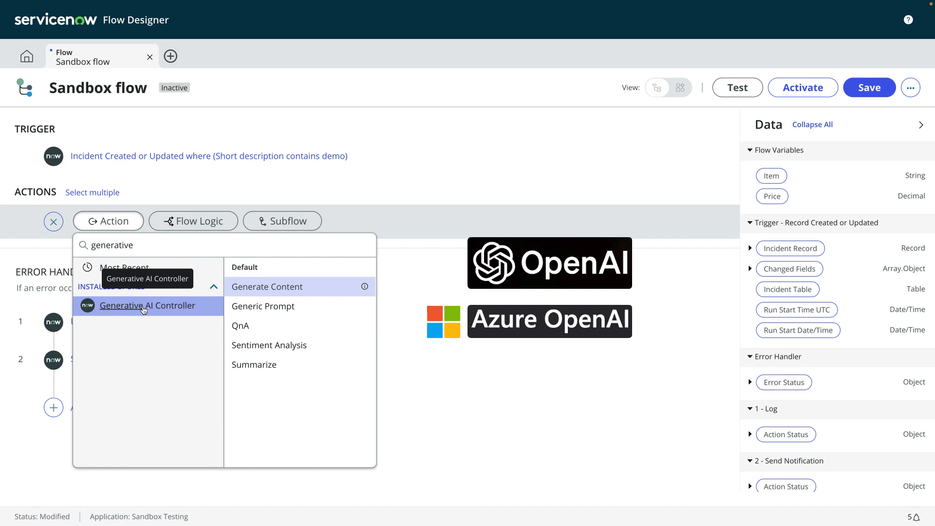
left_click(266, 286)
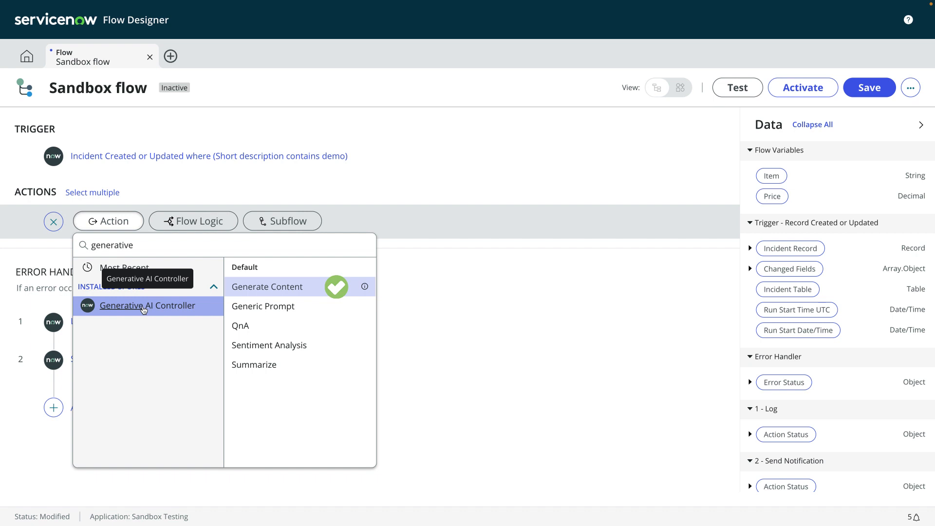
left_click(241, 325)
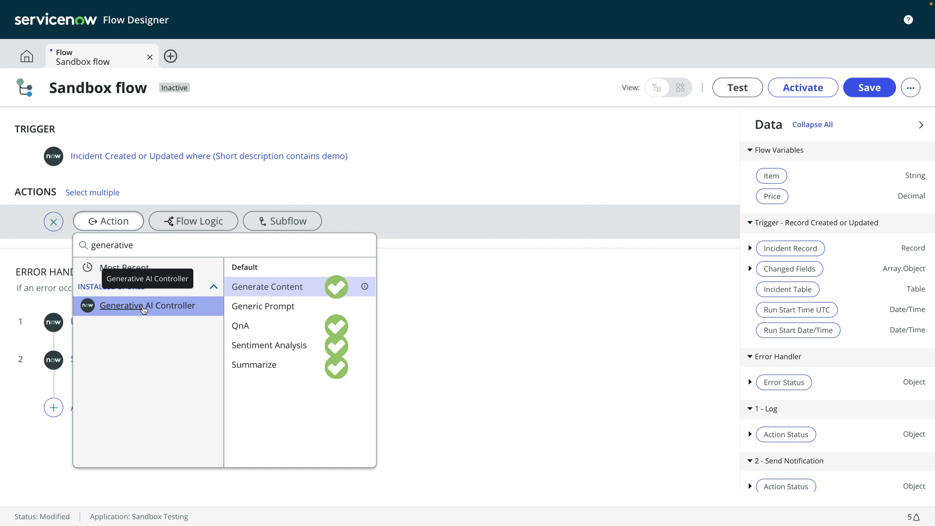
left_click(263, 306)
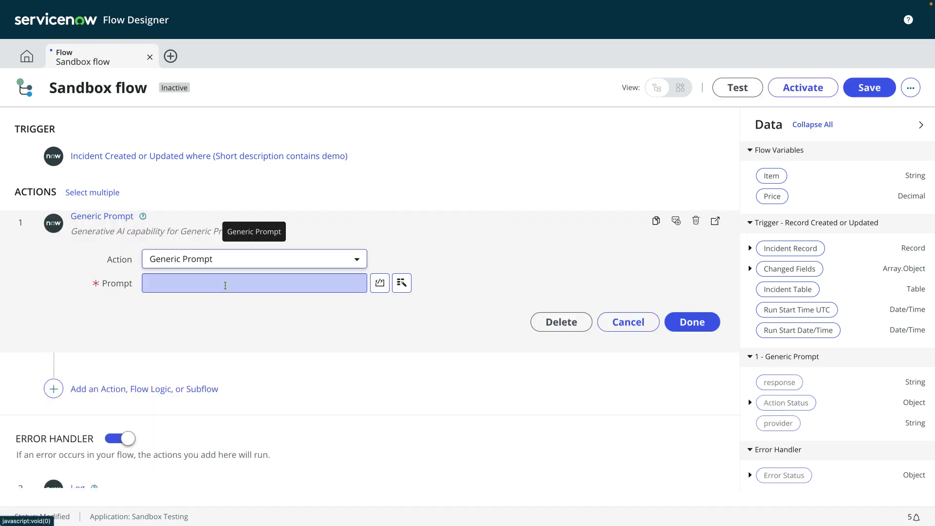
Fill the Prompt field with 'Provide a one-sentence sum...' summary request.
type("Provide a one-sentence sum")
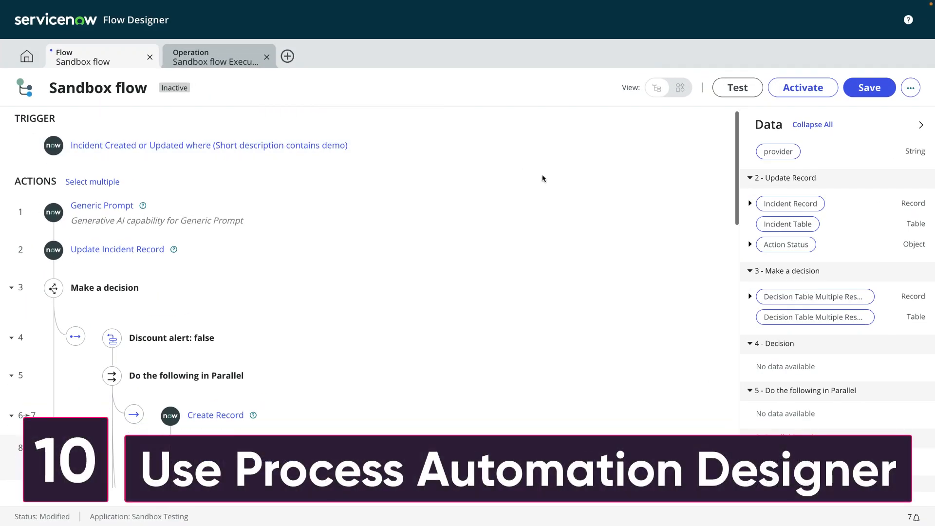
scroll("down", 3)
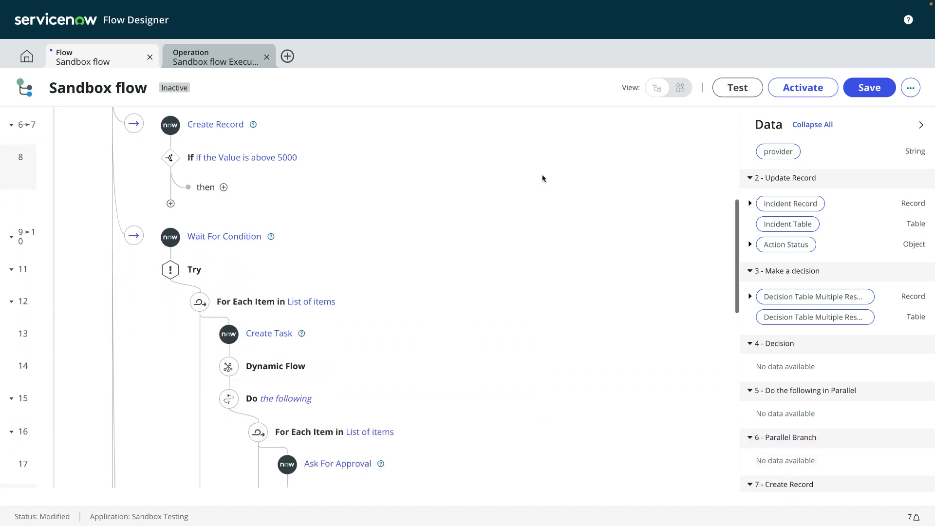
scroll("down", 3)
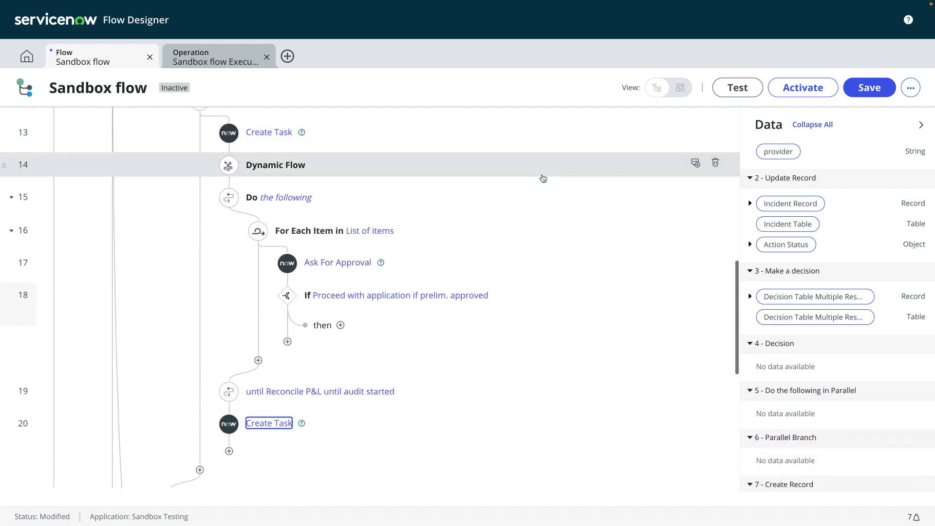
scroll("down", 3)
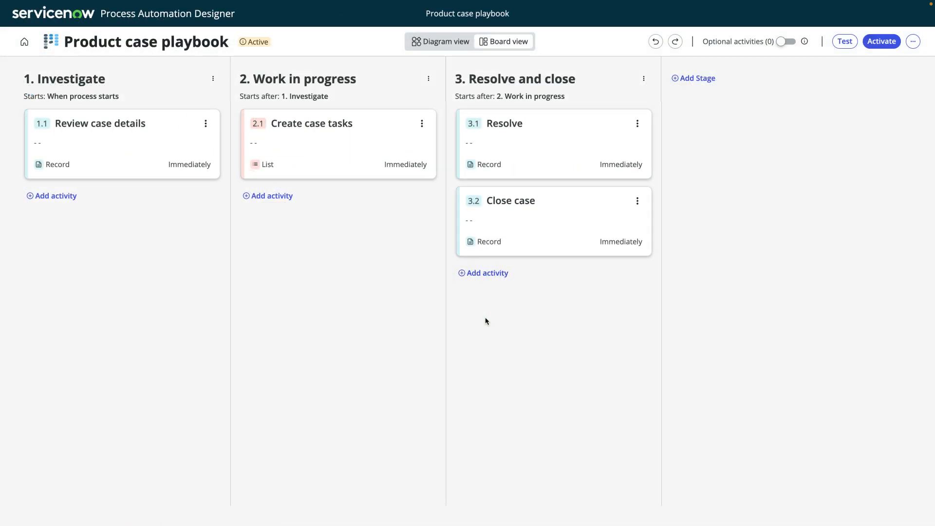
mouse_move(357, 147)
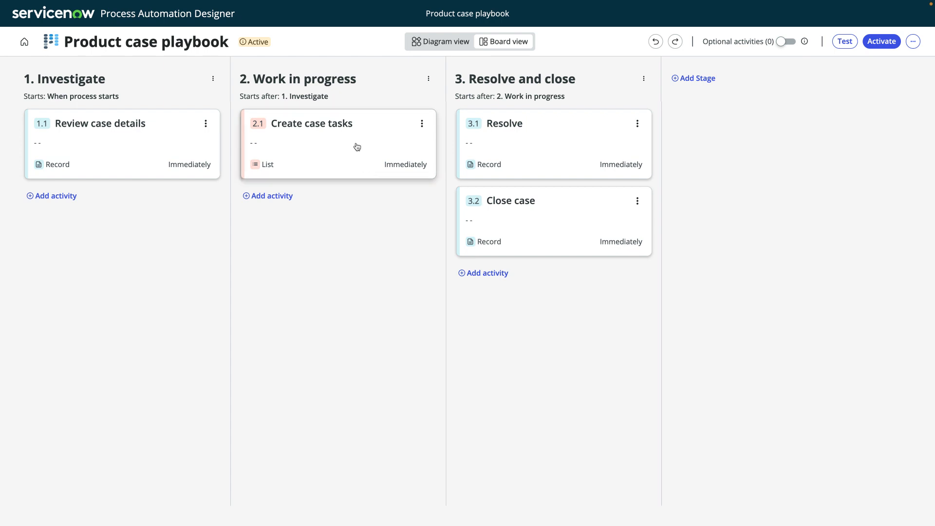
Review Create case tasks properties and the Add activity catalog, then land on Application Approval Demo.
left_click(310, 123)
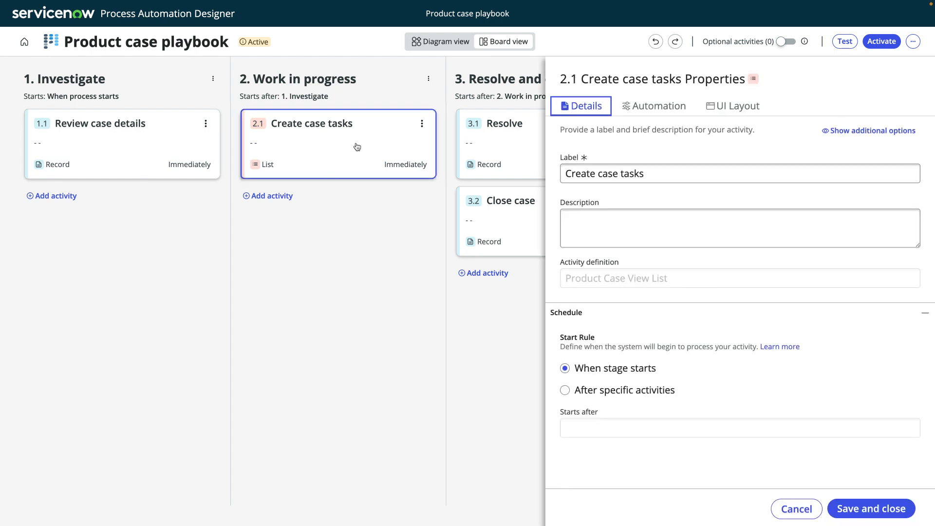
mouse_move(300, 179)
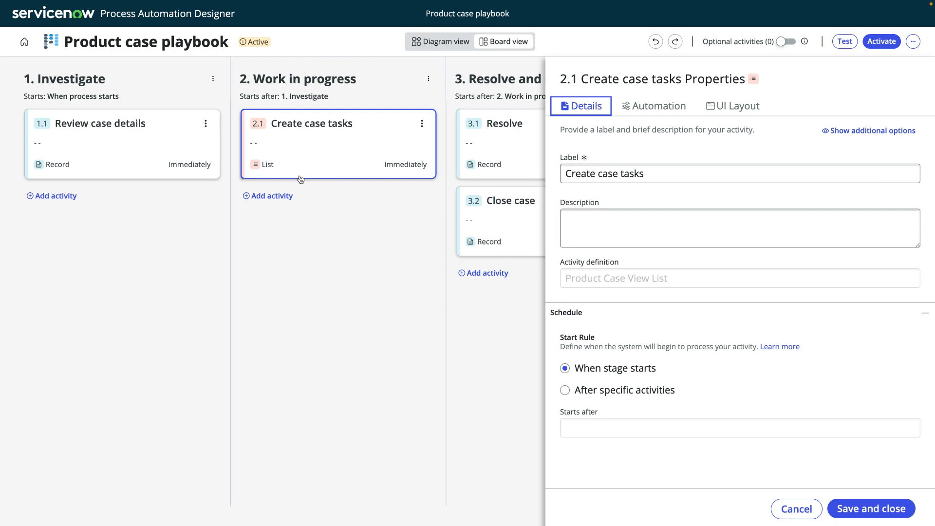
left_click(272, 196)
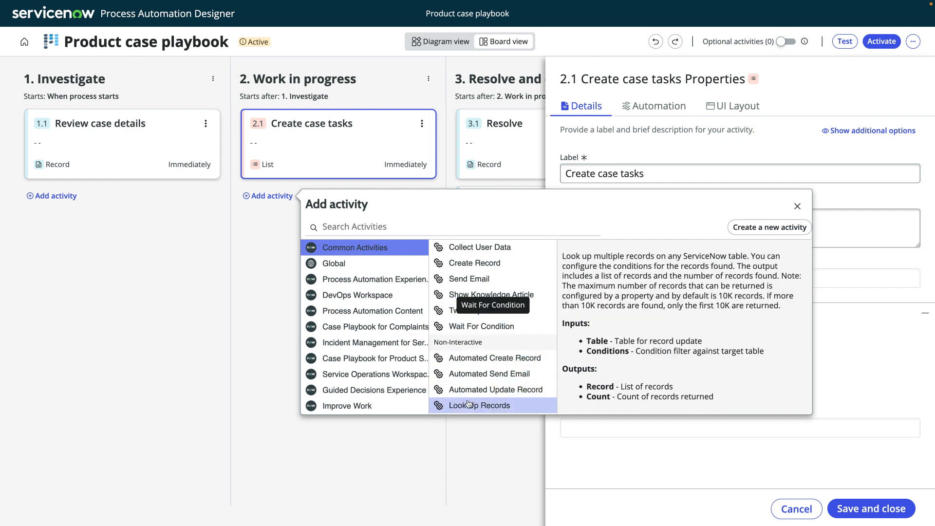
left_click(477, 405)
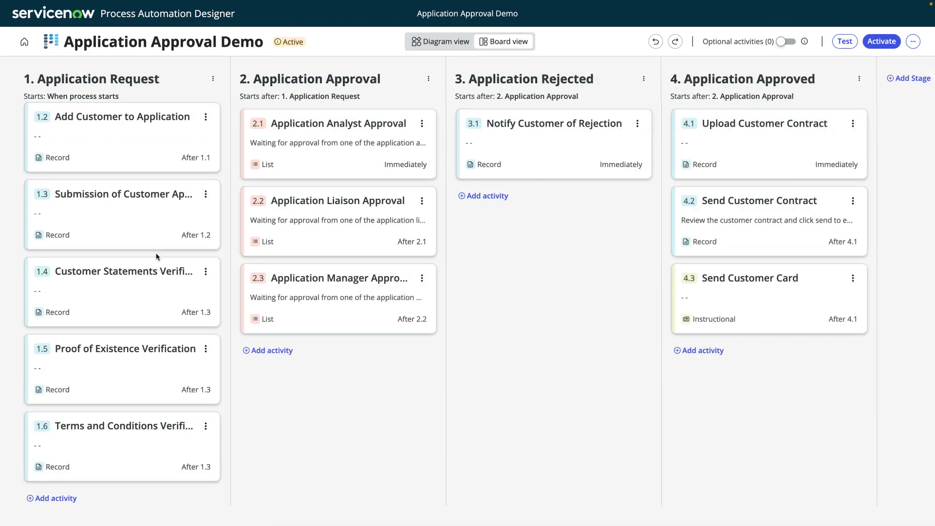
View Application Manager Approval properties and start adding an activity to the Application Approval stage.
left_click(327, 278)
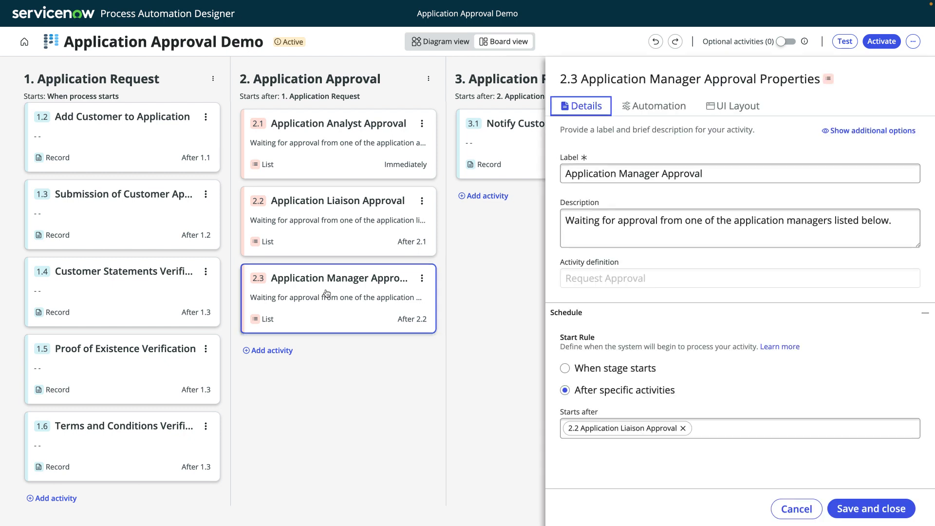
left_click(272, 349)
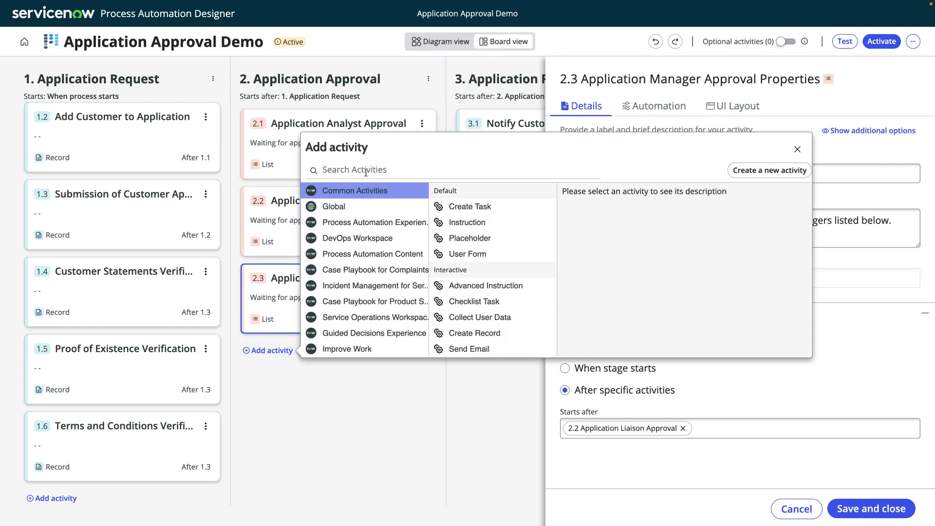